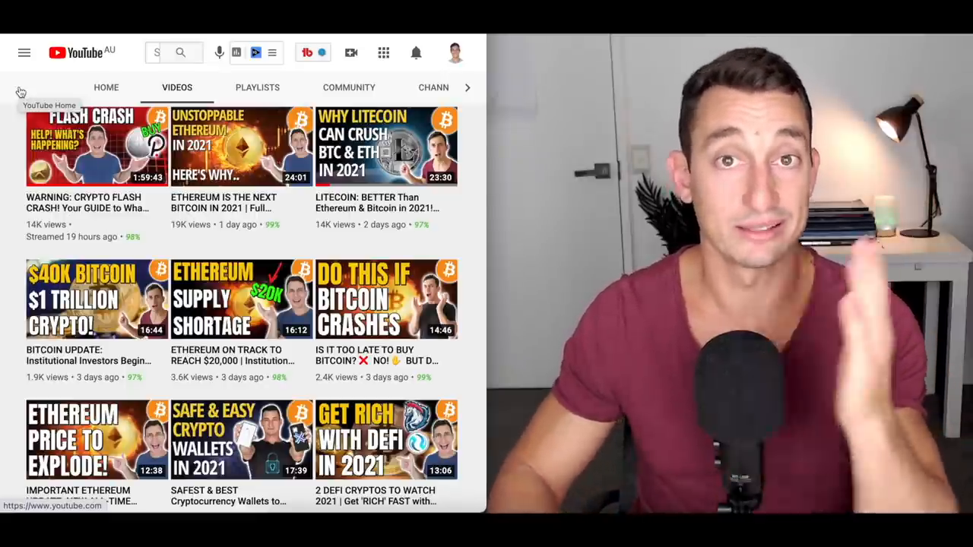
Step: Scroll the channel's Videos list to the 'COULD BITCOIN CRASH ON IT'S 12th BIRTHDAY?' video
scroll(down, 3)
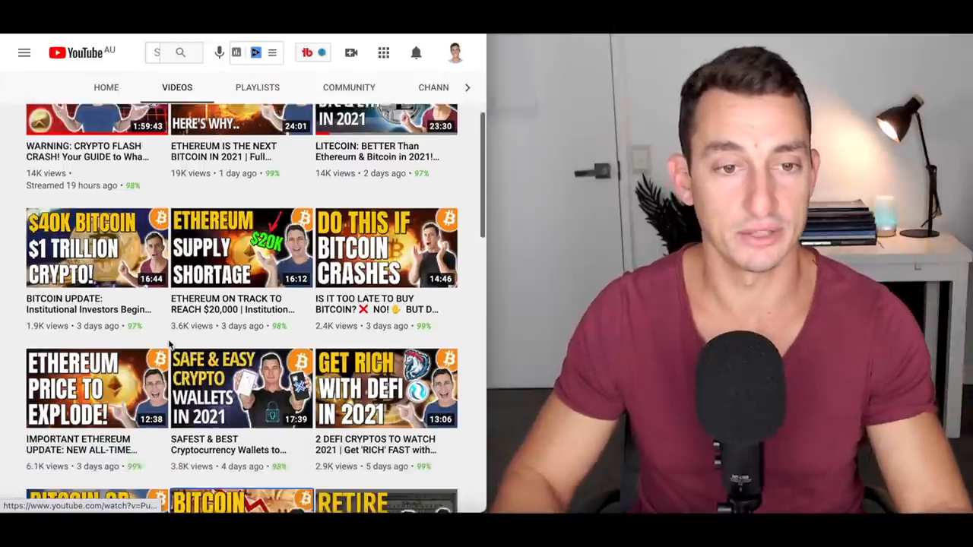
scroll(down, 3)
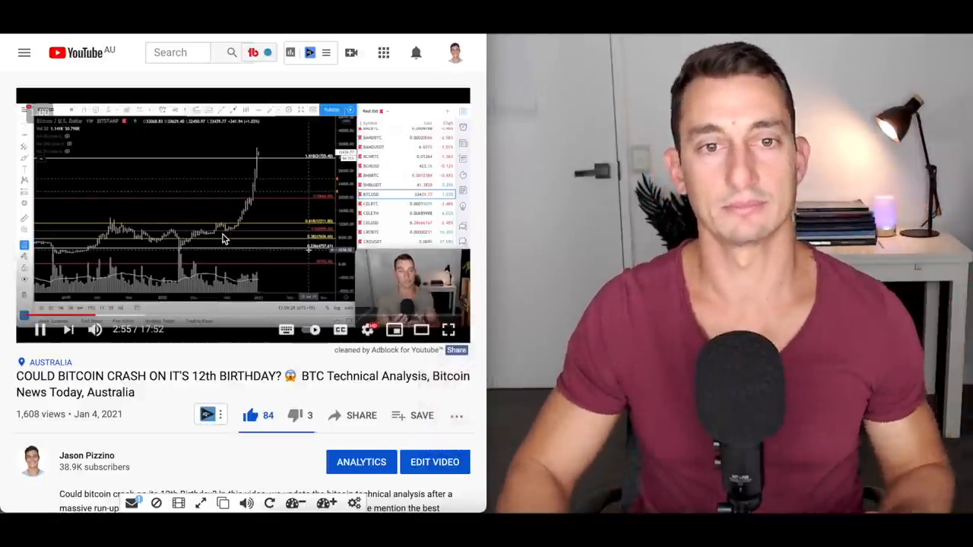
click(40, 328)
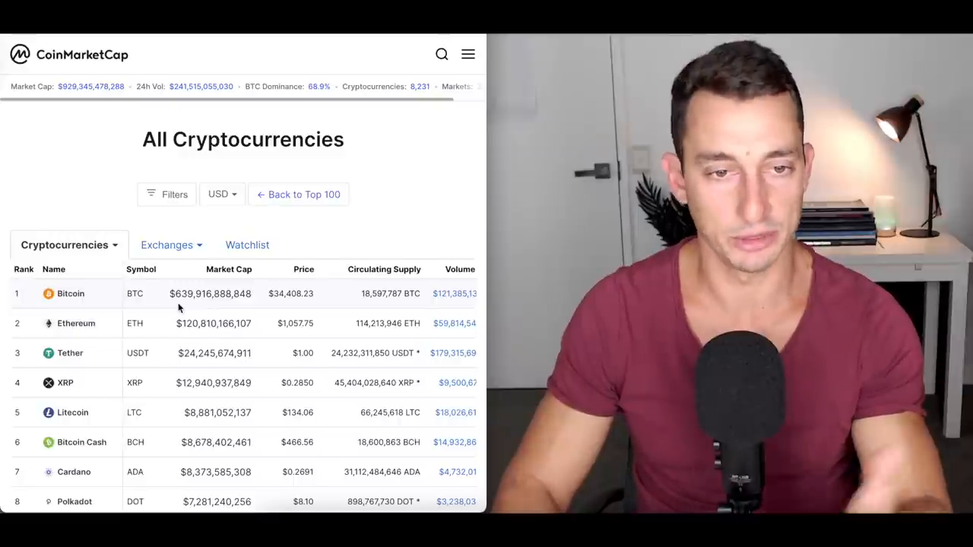
mouse_move(177, 336)
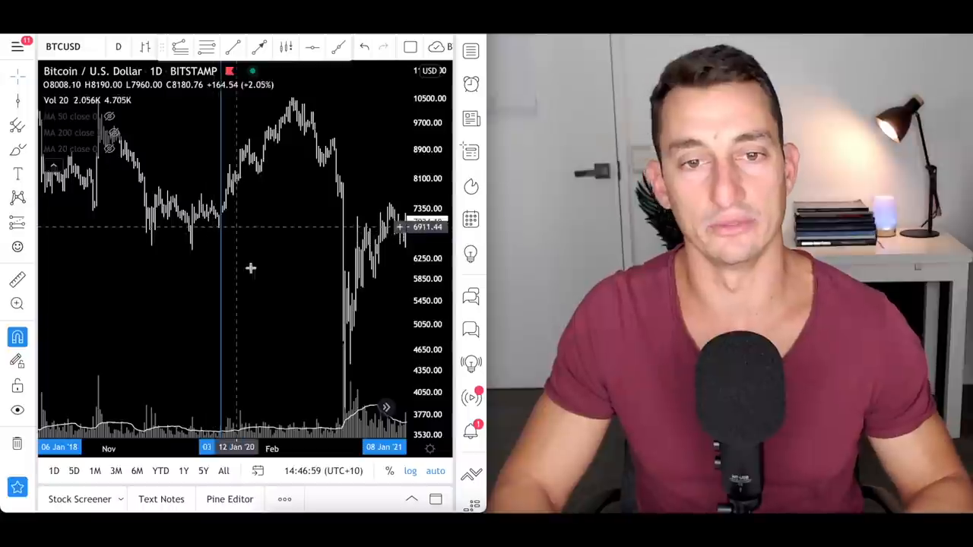
mouse_move(231, 219)
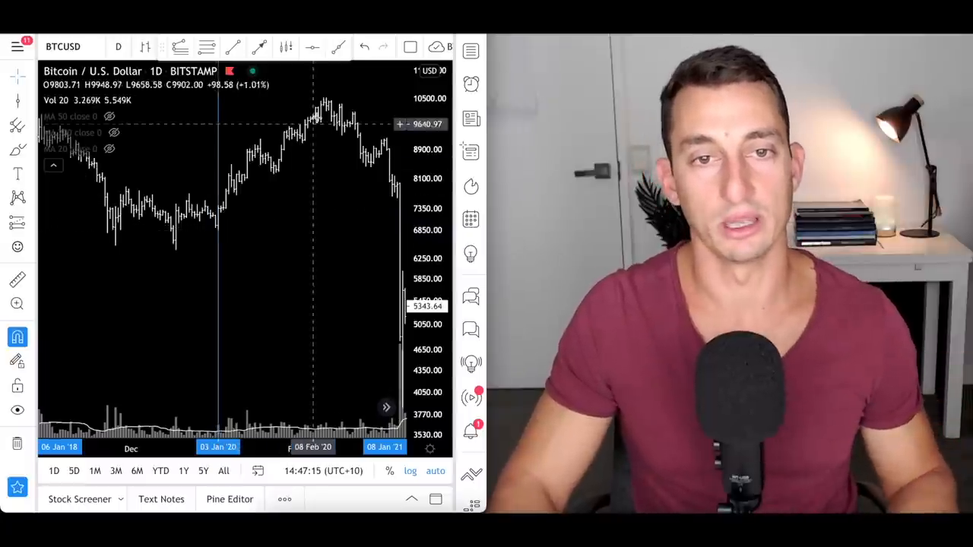
mouse_move(218, 225)
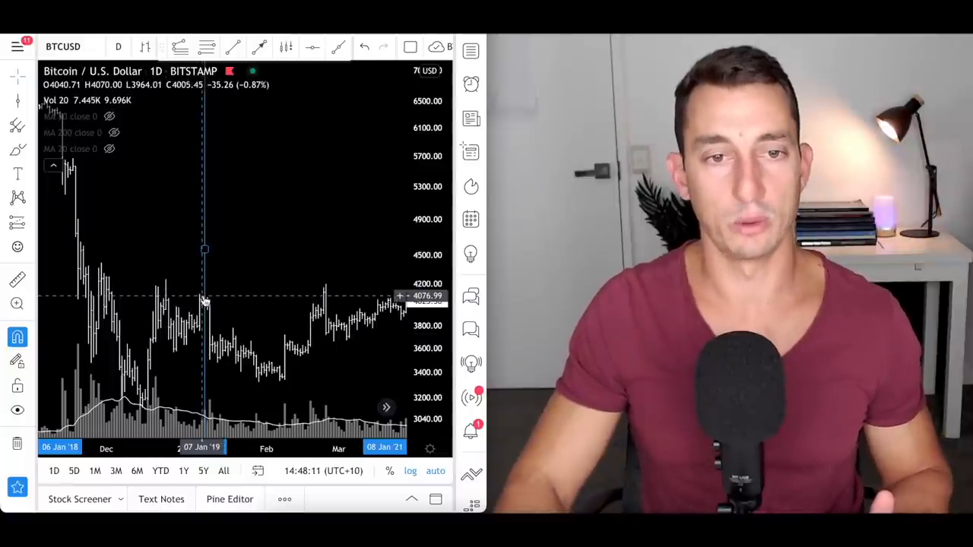
mouse_move(168, 285)
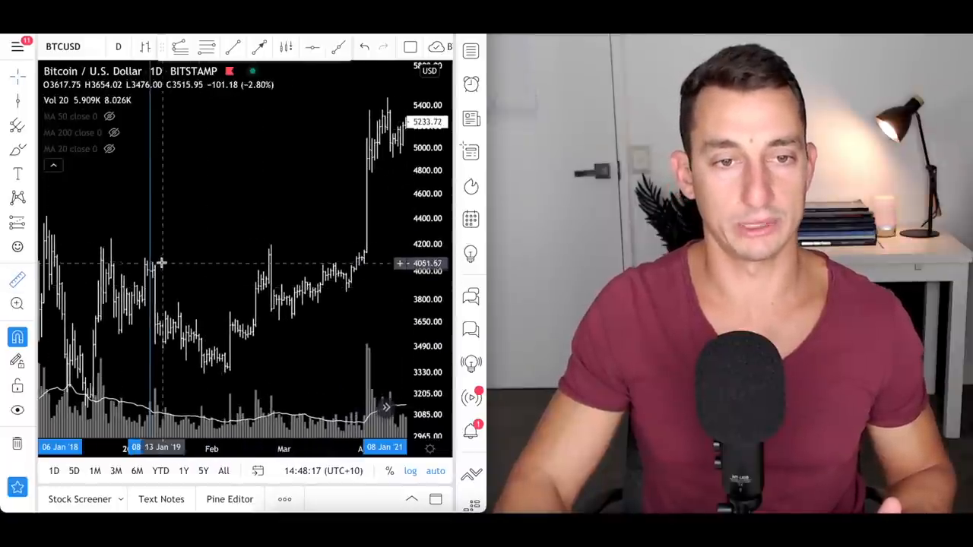
Step: Measure the price range from the 08 Jan '19 candle to 31 Mar '19, reading 82 bars, nearly flat
drag(149, 249, 372, 255)
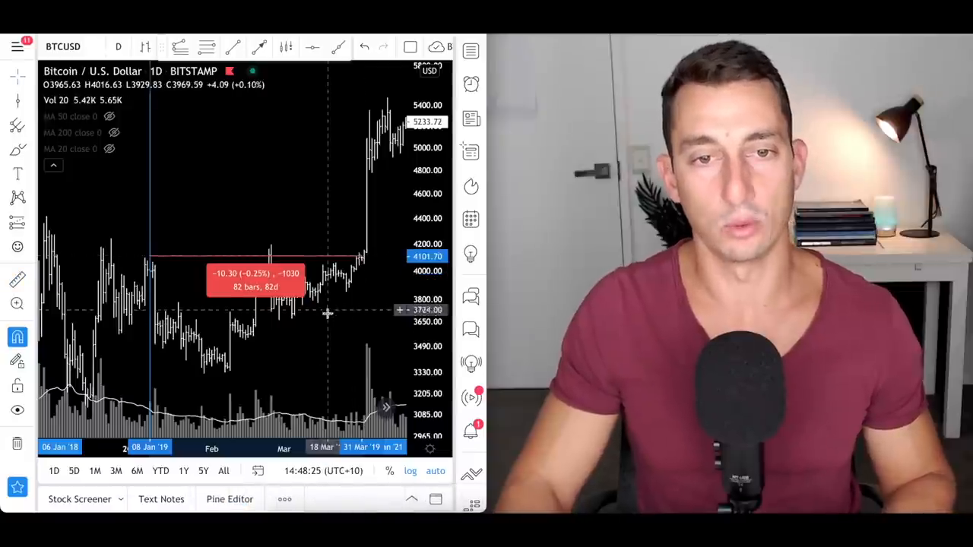
mouse_move(349, 313)
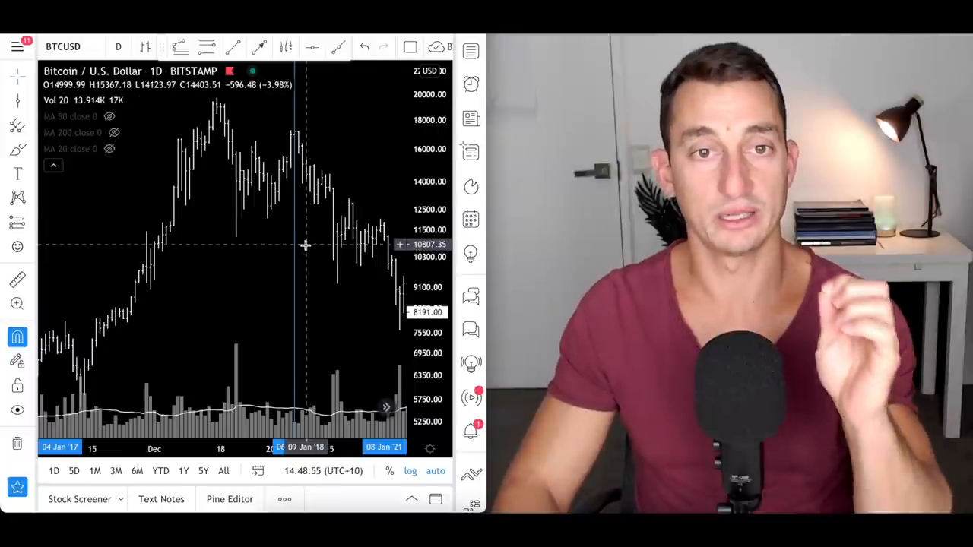
mouse_move(235, 161)
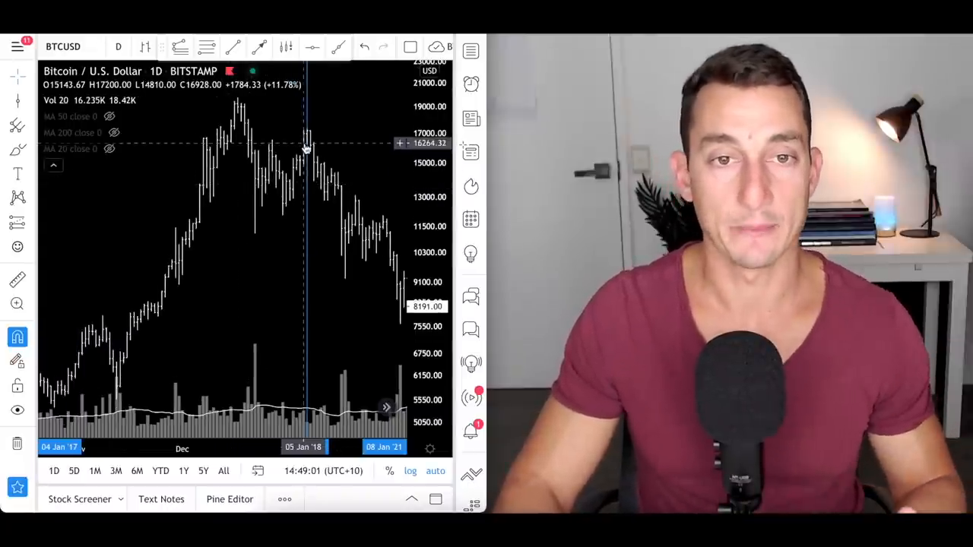
mouse_move(322, 149)
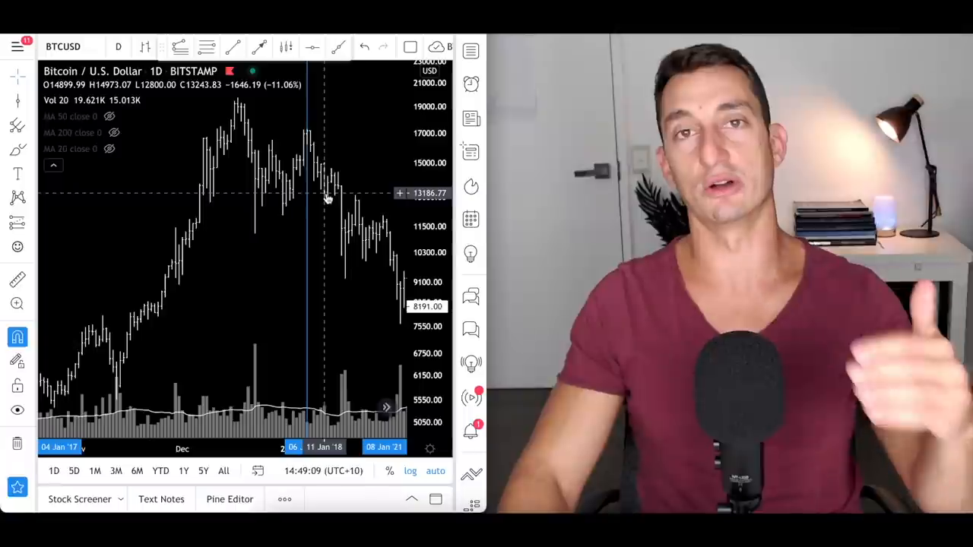
mouse_move(310, 177)
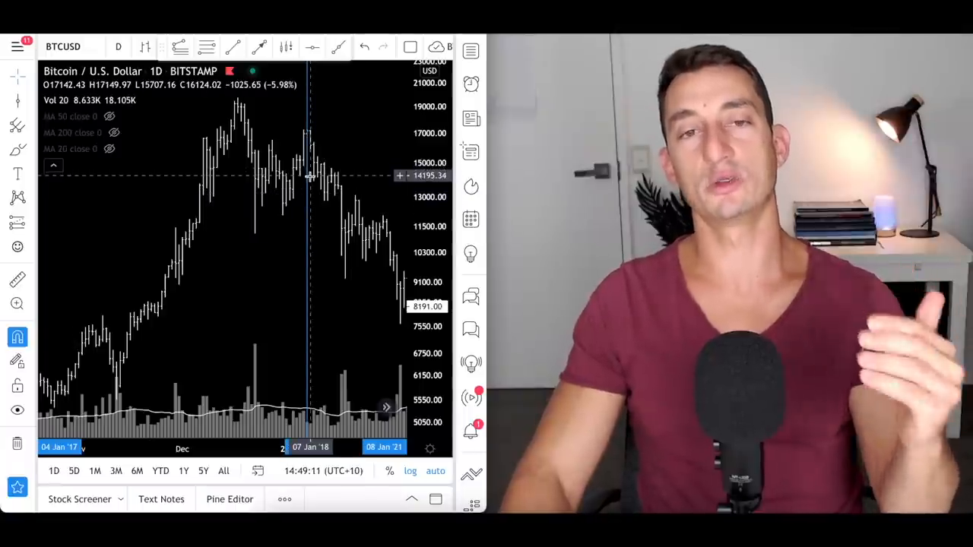
mouse_move(322, 205)
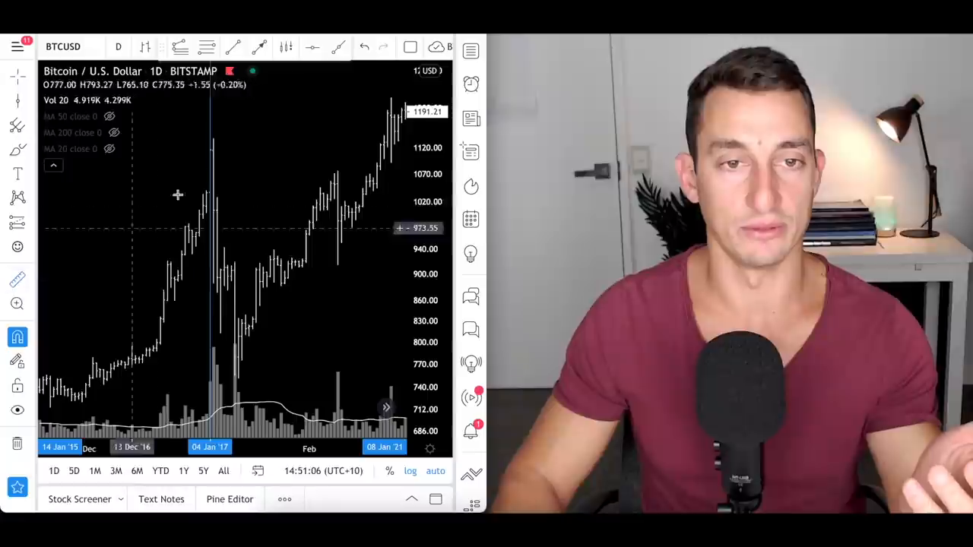
mouse_move(222, 135)
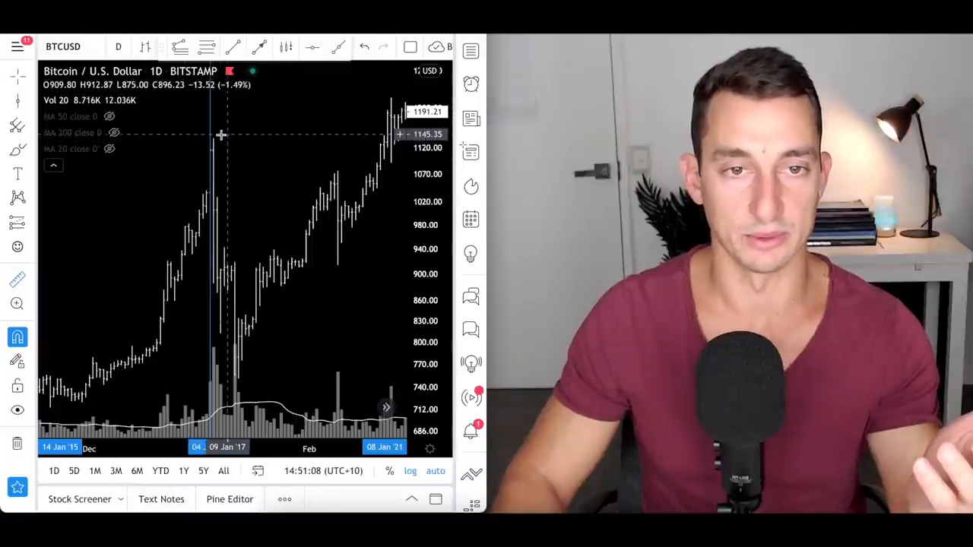
drag(220, 134, 220, 326)
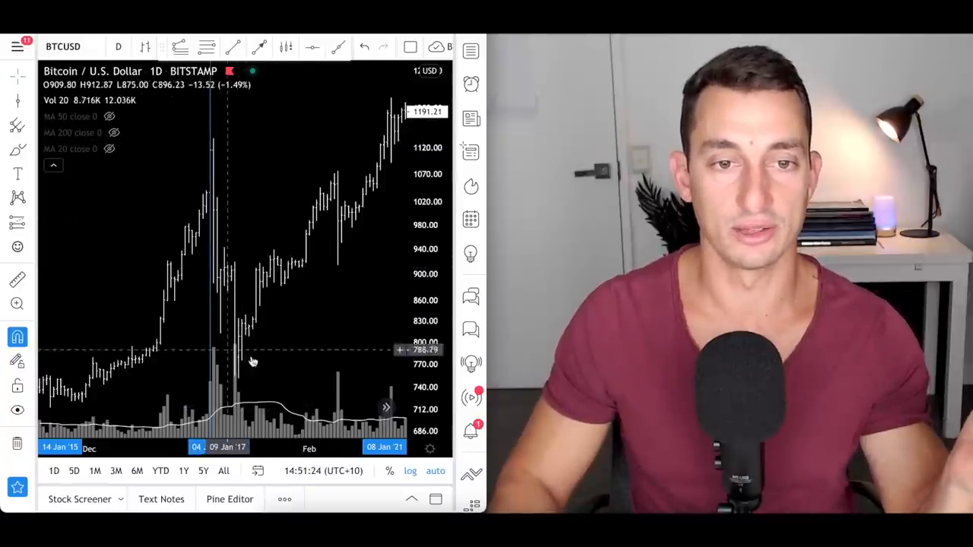
mouse_move(242, 274)
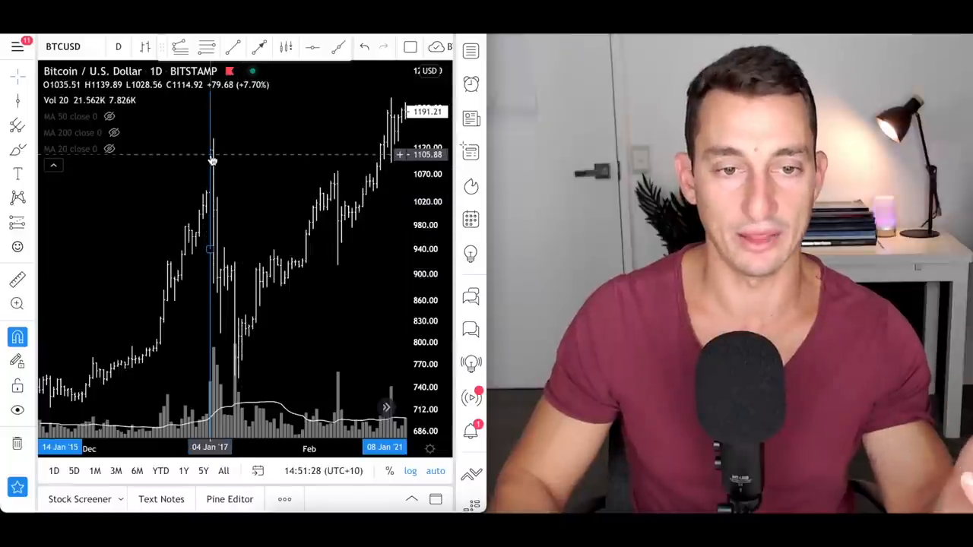
mouse_move(203, 287)
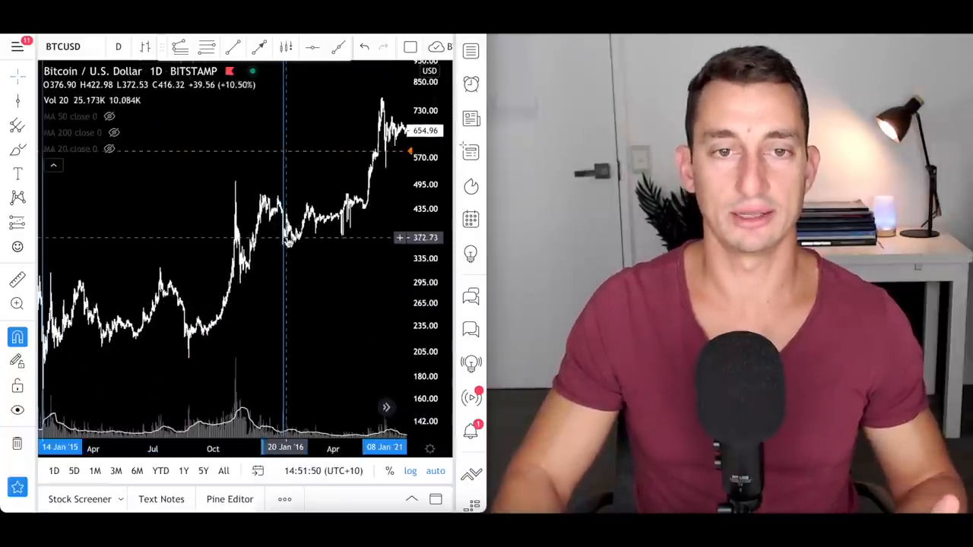
mouse_move(289, 194)
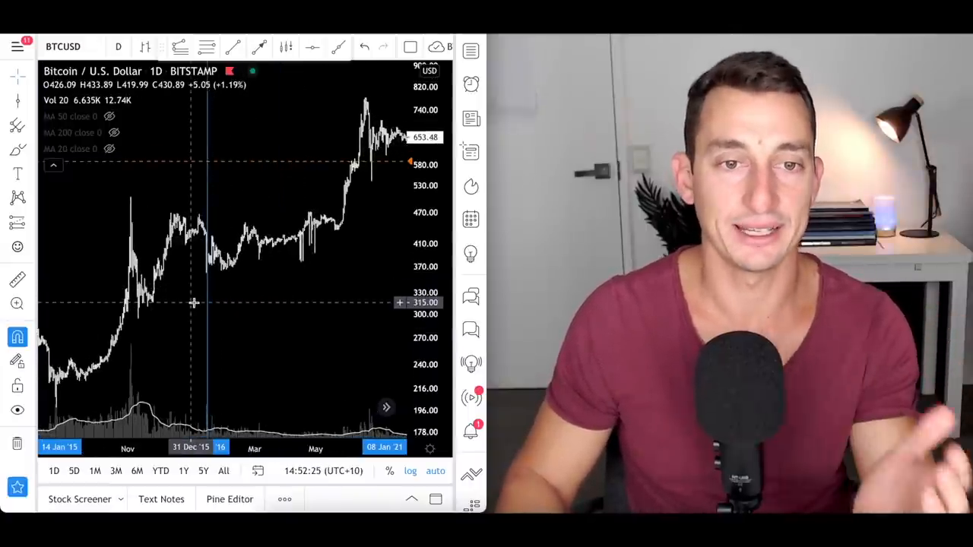
mouse_move(226, 286)
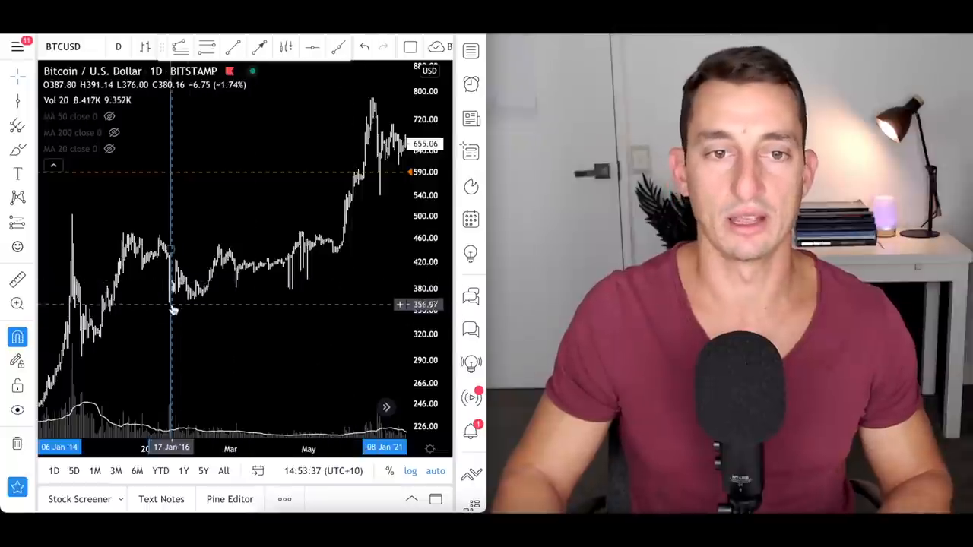
mouse_move(173, 301)
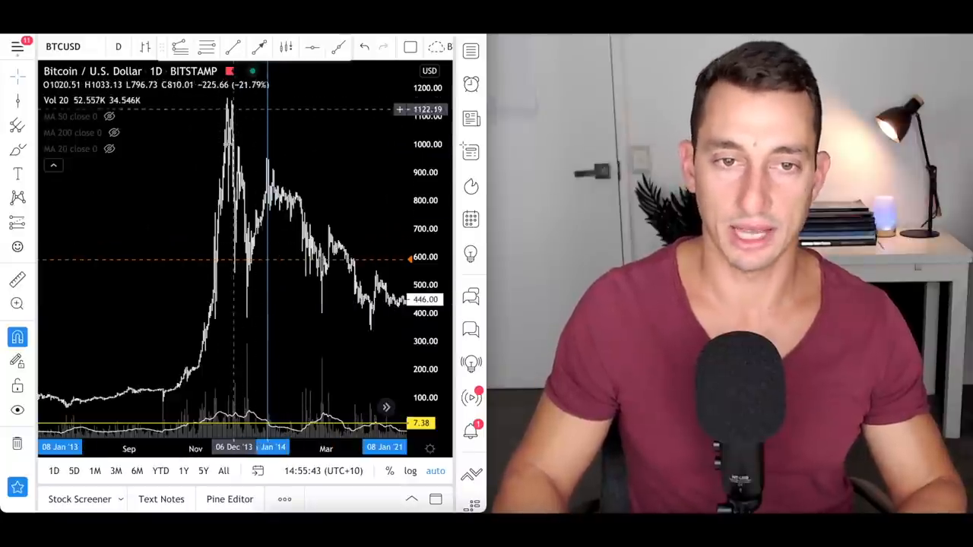
mouse_move(251, 311)
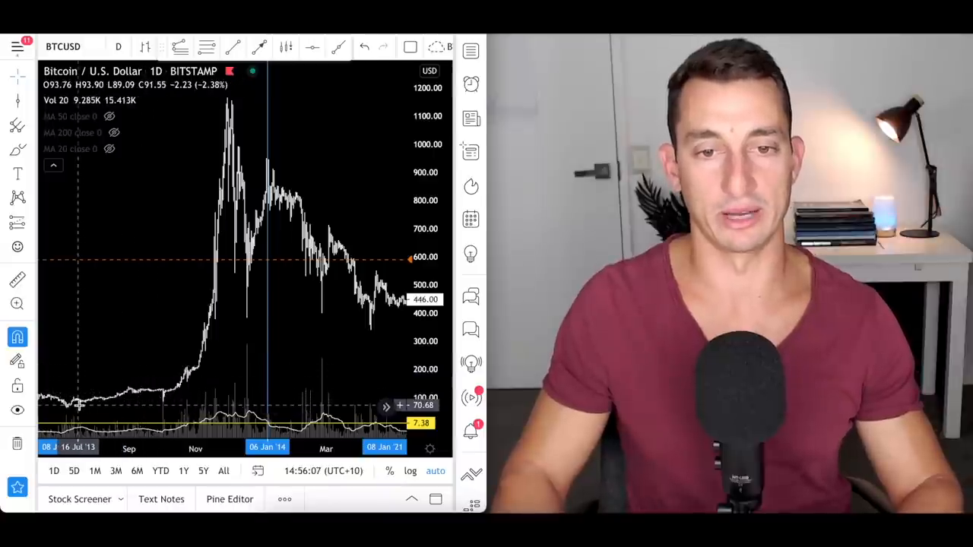
mouse_move(240, 109)
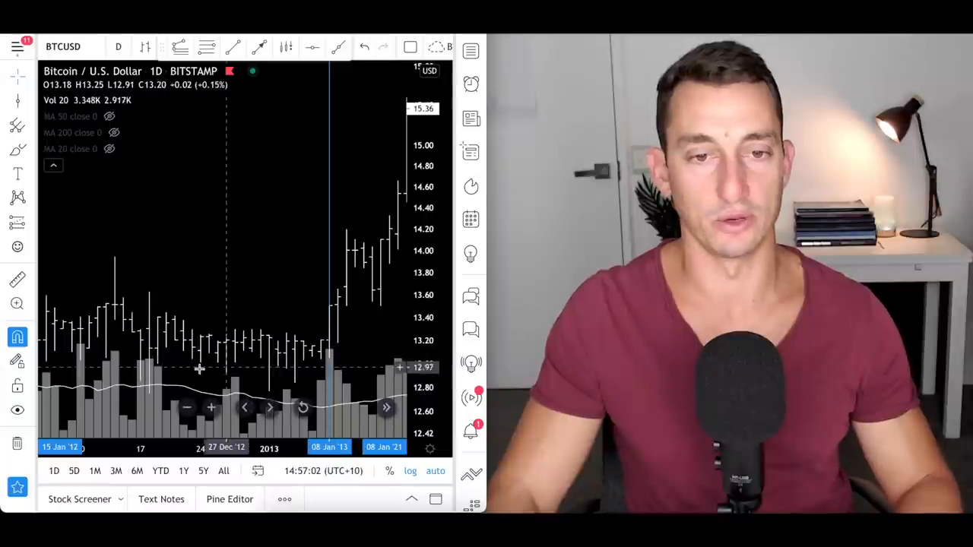
mouse_move(310, 366)
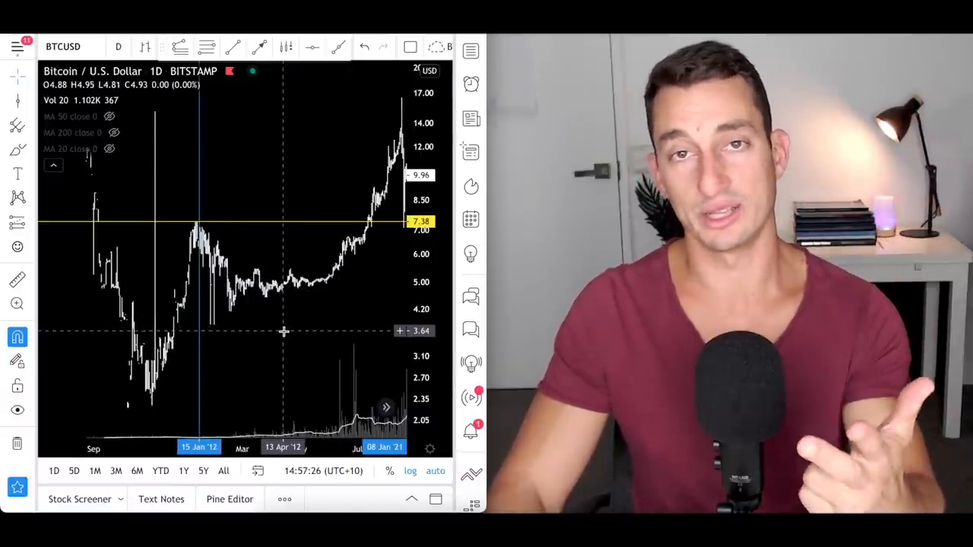
mouse_move(158, 290)
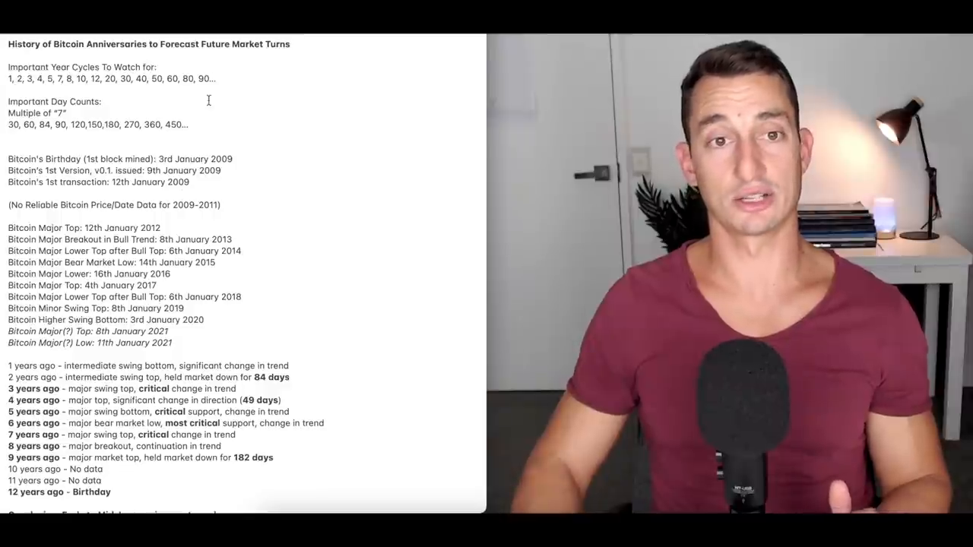
mouse_move(129, 197)
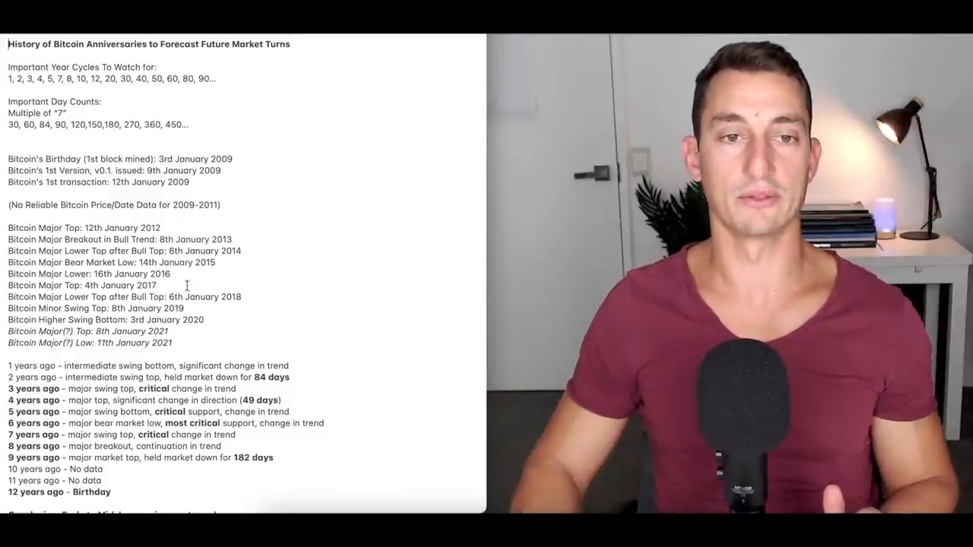
mouse_move(152, 415)
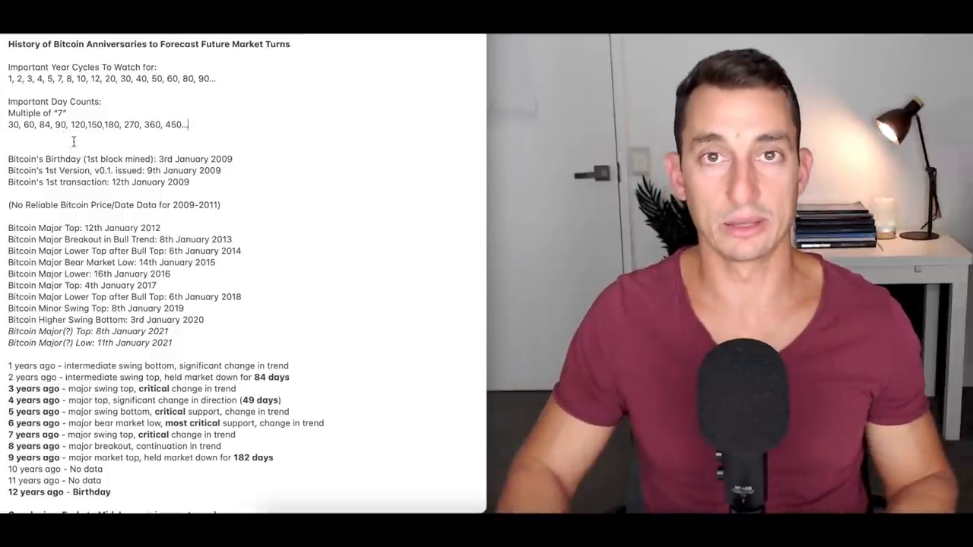
scroll(down, 3)
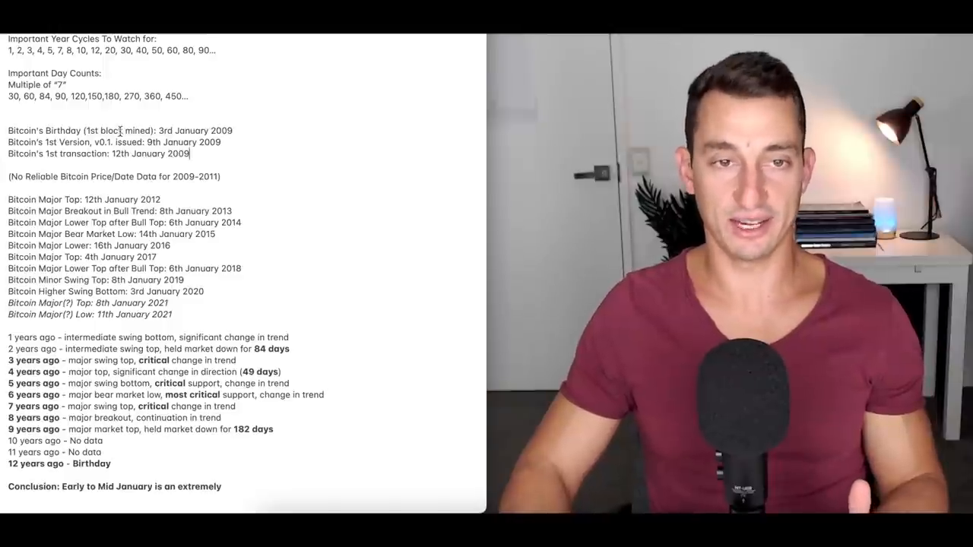
drag(6, 131, 190, 153)
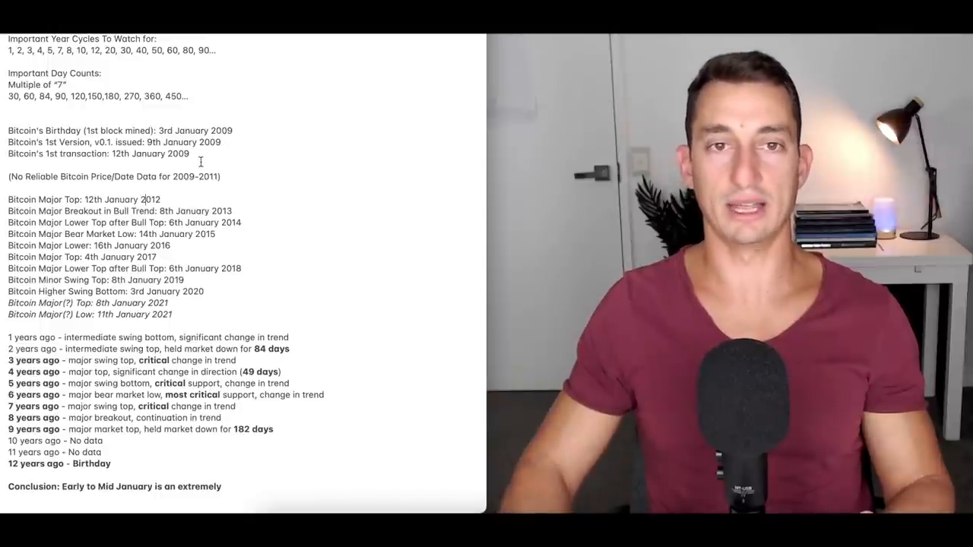
drag(7, 199, 231, 210)
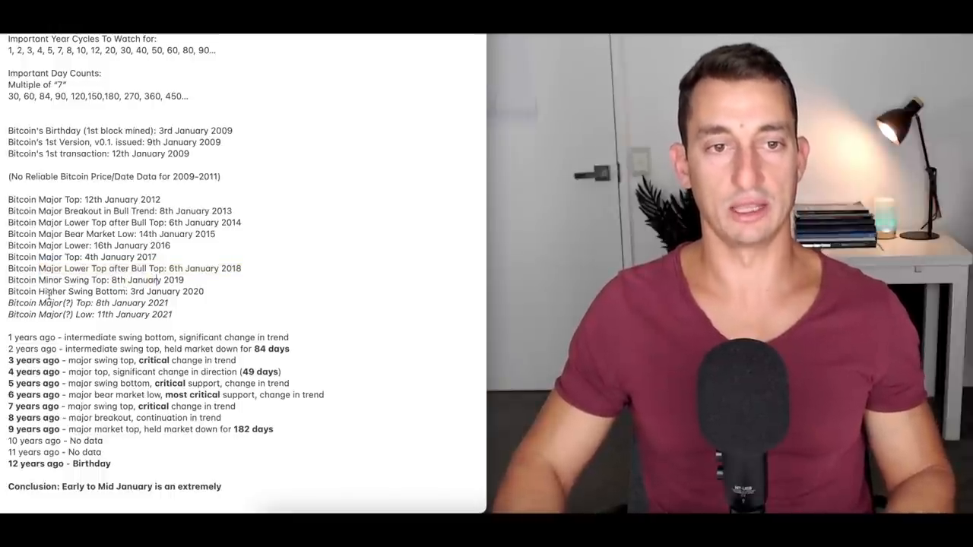
double_click(137, 280)
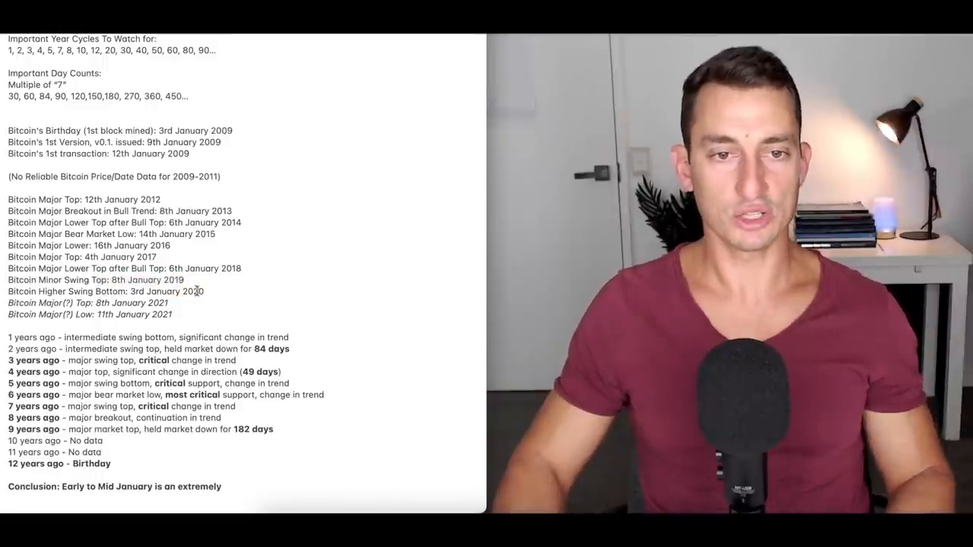
drag(76, 292, 175, 292)
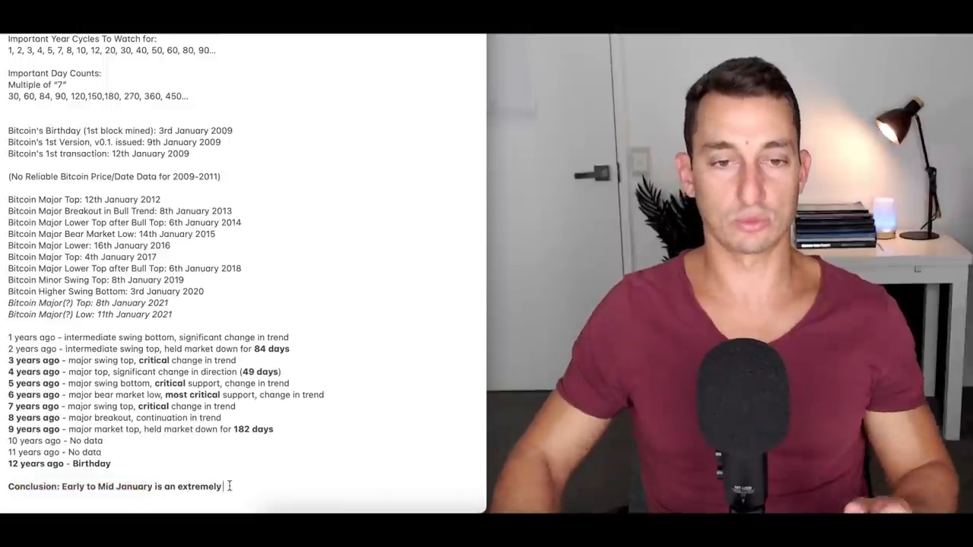
Step: Complete the Conclusion line with 'important time frames.' after 'Early to Mid January is an extremely'
text(imp)
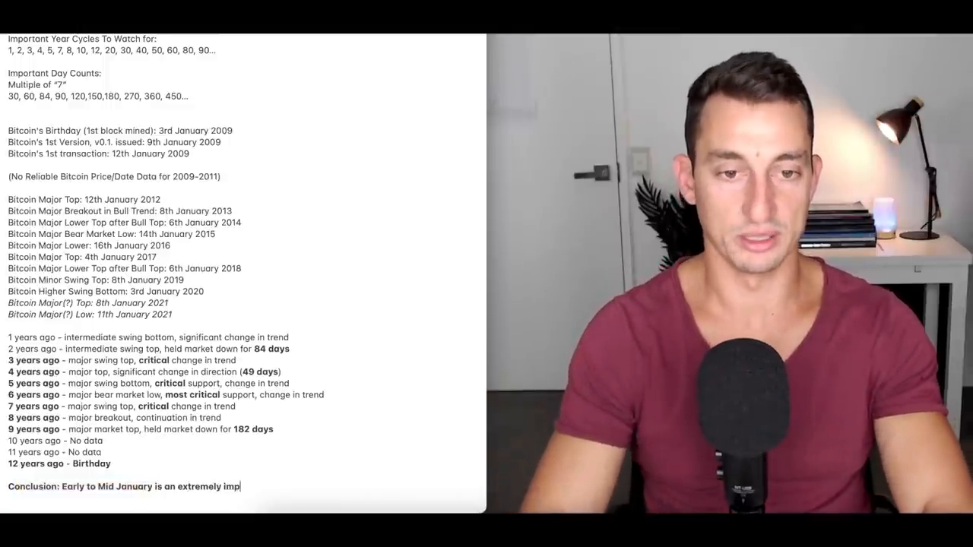
text(ortant time frames.)
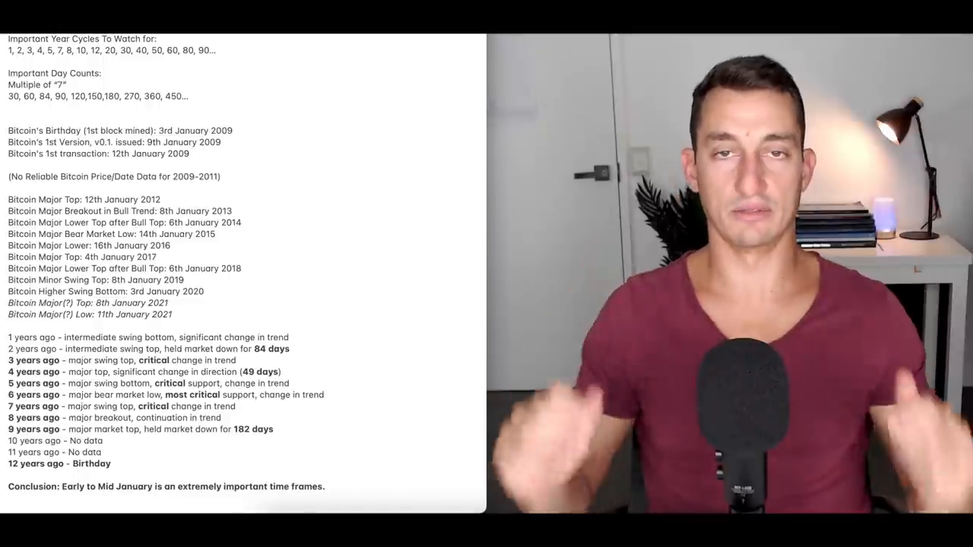